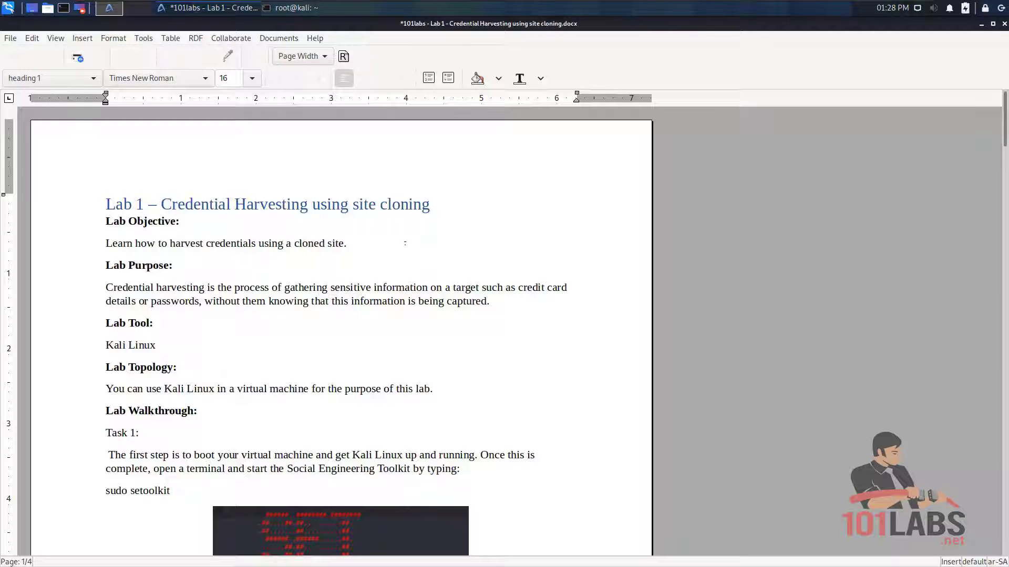
Scroll through Task 1 of the credential-harvesting lab guide about starting the toolkit.
{"action": "left_click", "coordinate": [428, 204]}
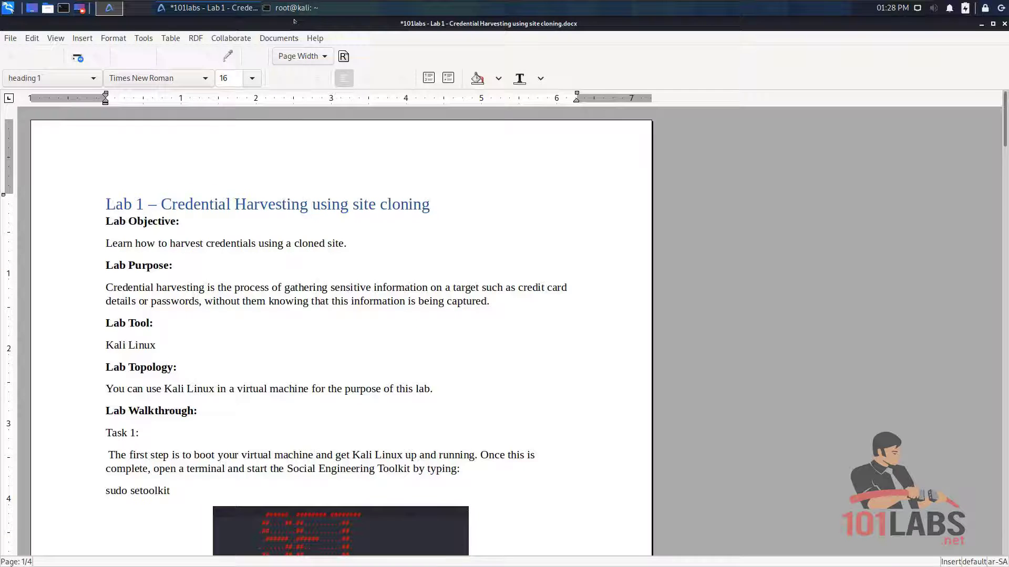
{"action": "scroll", "scroll_direction": "down", "scroll_amount": 3}
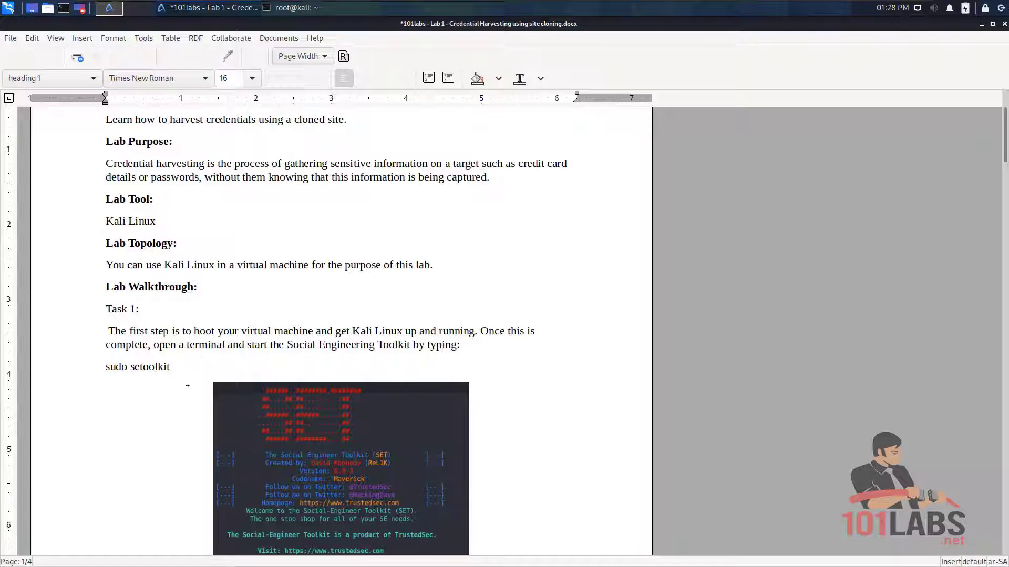
{"action": "scroll", "scroll_direction": "down", "scroll_amount": 3}
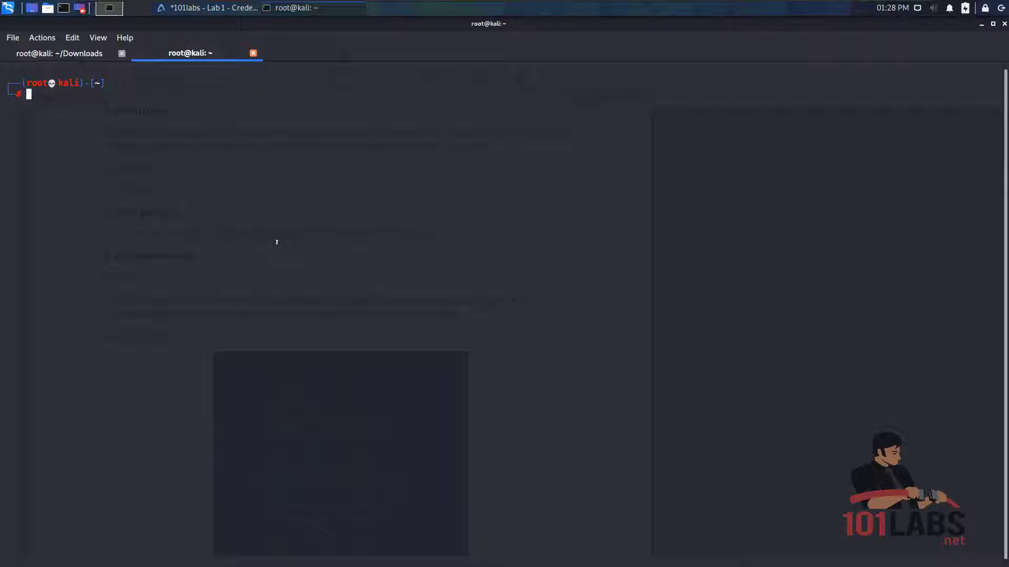
Start SET with sudo setoolkit and choose 1 for Social-Engineering Attacks, highlighting Website Attack Vectors.
{"action": "type", "text": "sudo -toolkit"}
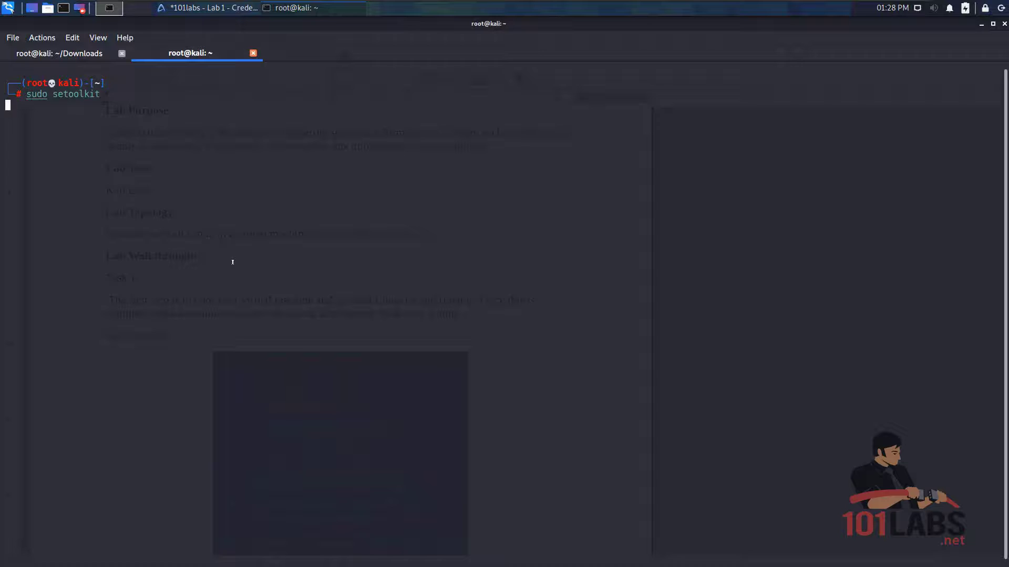
{"action": "key", "text": "Return"}
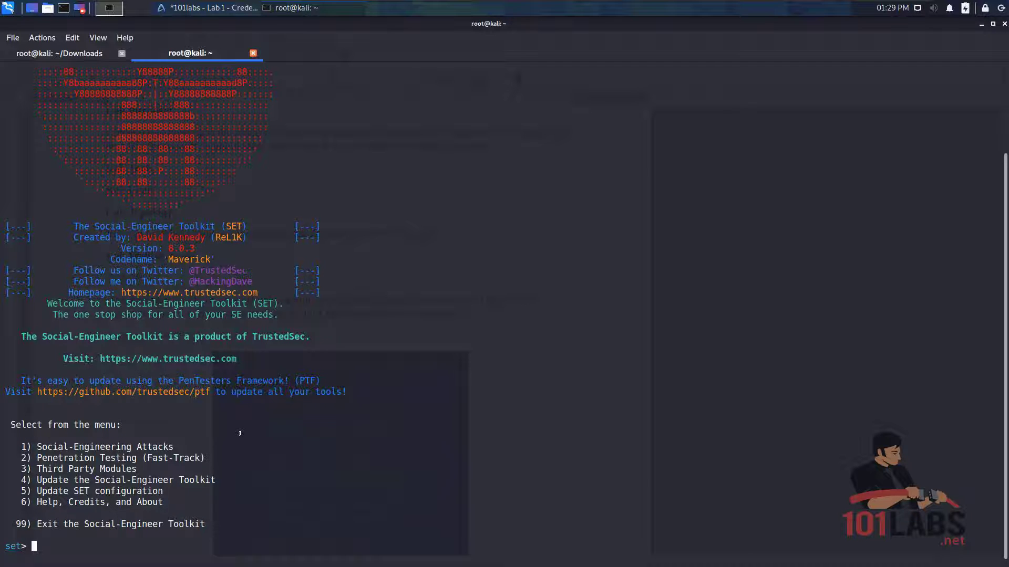
{"action": "type", "text": "1"}
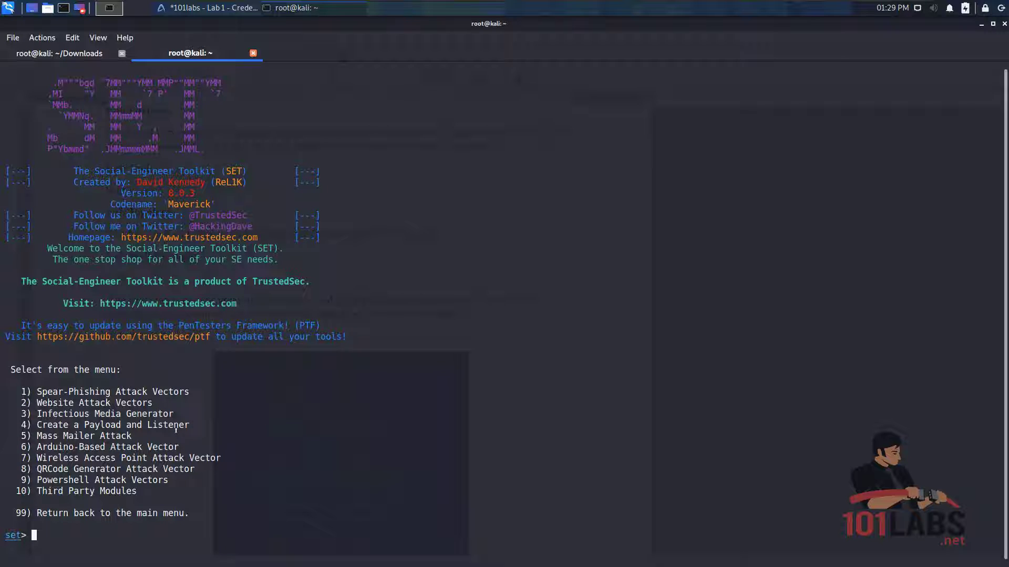
{"action": "double_click", "coordinate": [133, 402]}
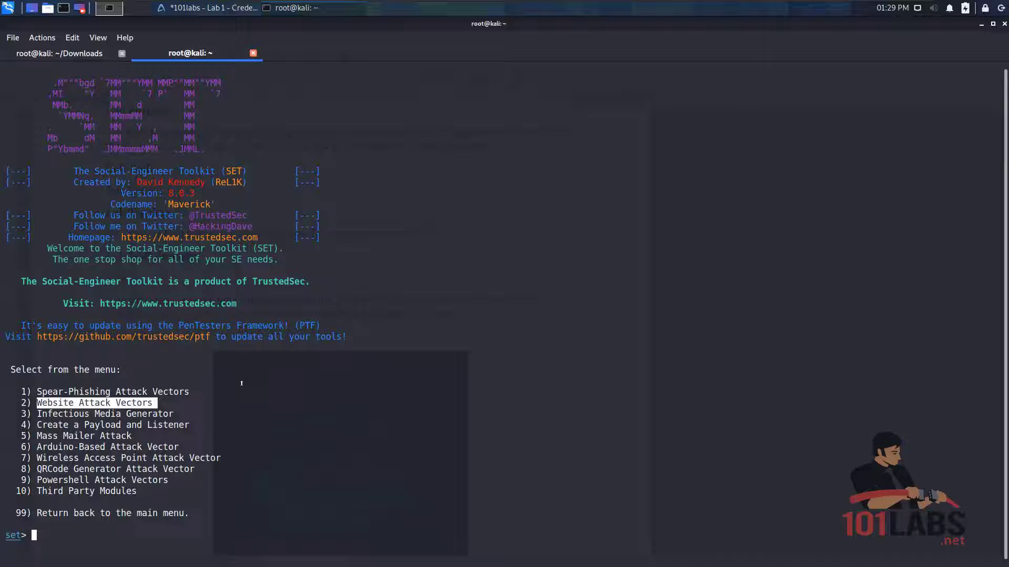
Choose 2 Website Attack Vectors, 3 Credential Harvester, then 2 Site Cloner.
{"action": "type", "text": "2"}
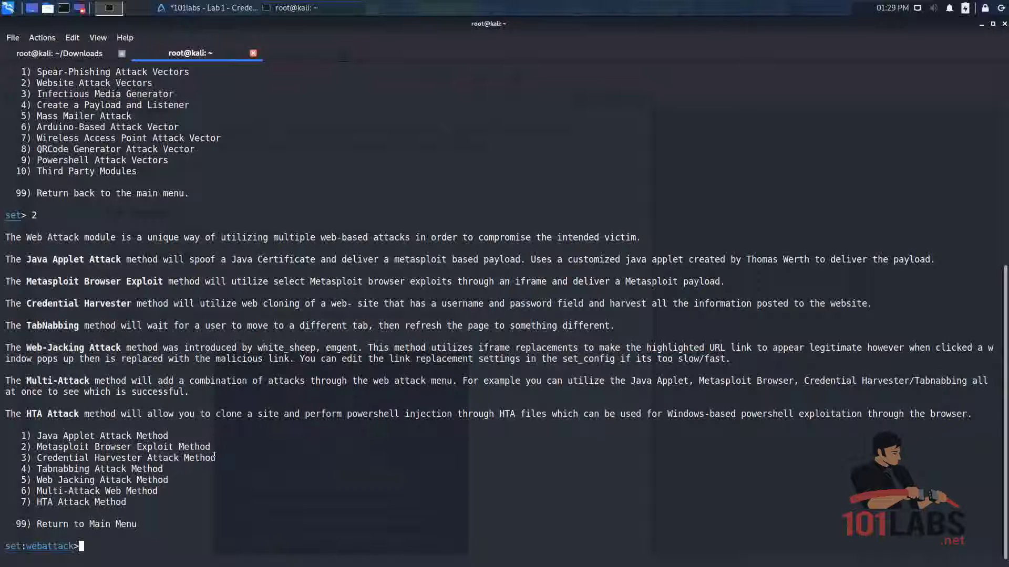
{"action": "double_click", "coordinate": [126, 457]}
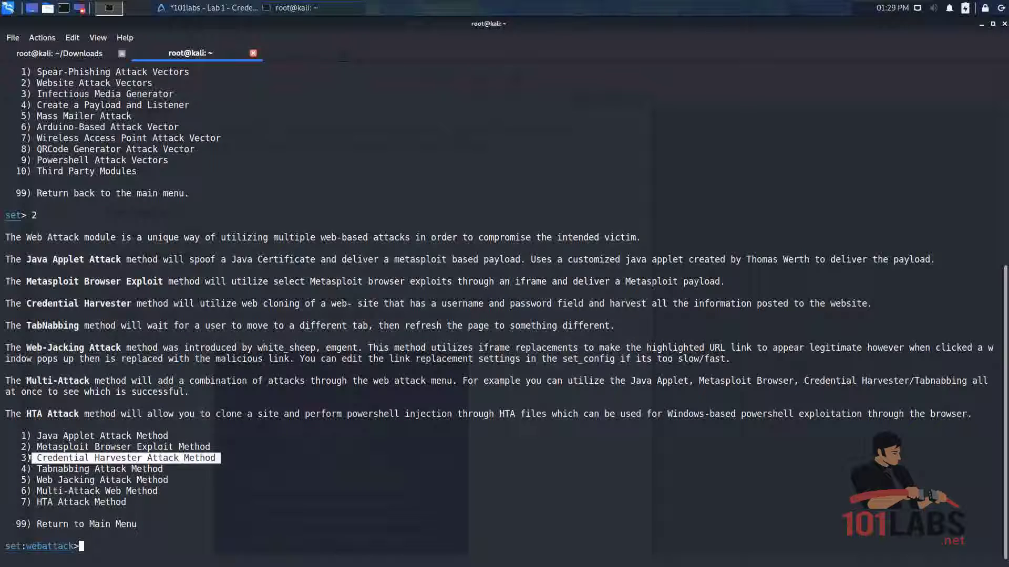
{"action": "type", "text": "3"}
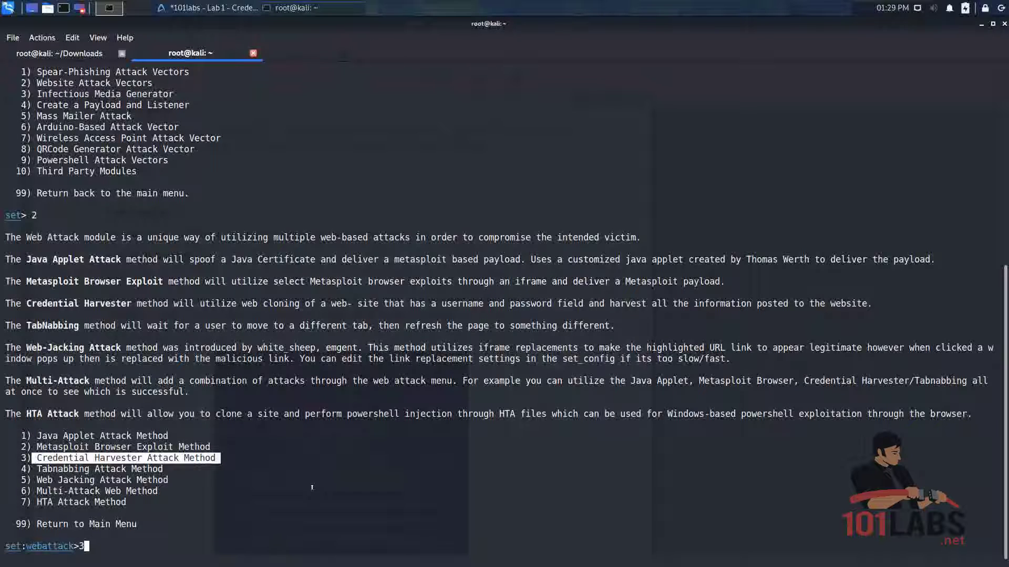
{"action": "key", "text": "Return"}
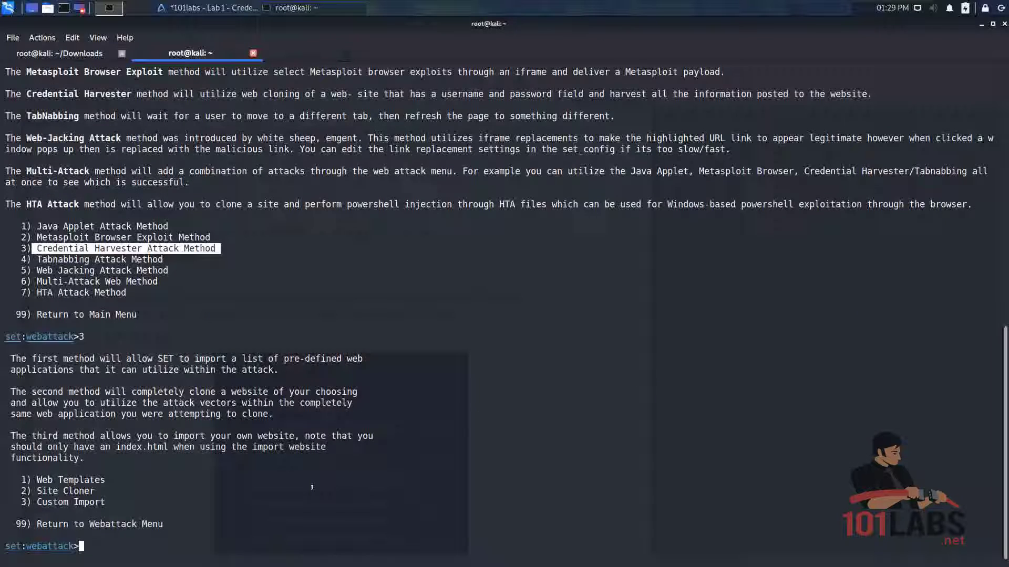
{"action": "mouse_move", "coordinate": [96, 466]}
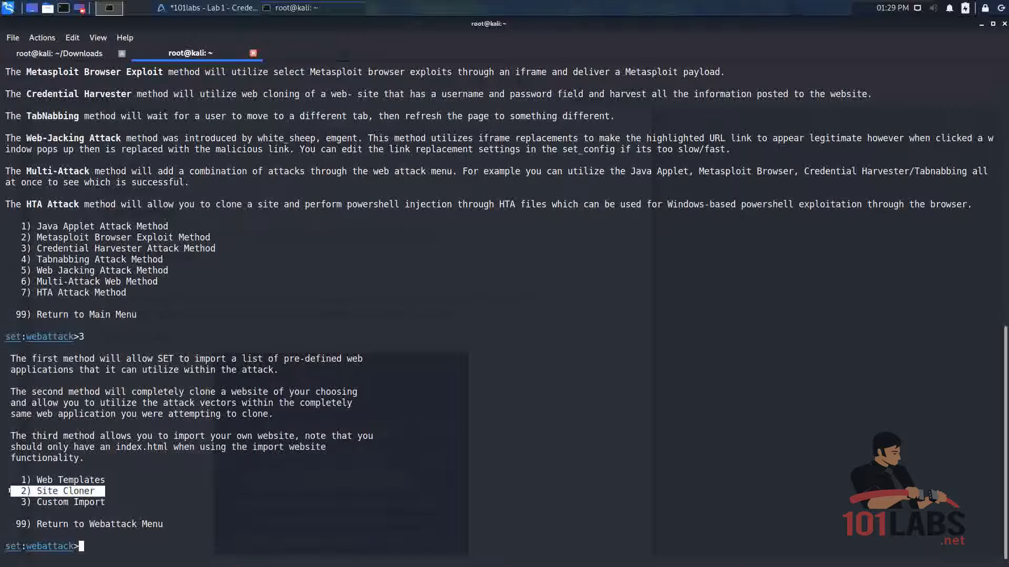
{"action": "type", "text": "2:"}
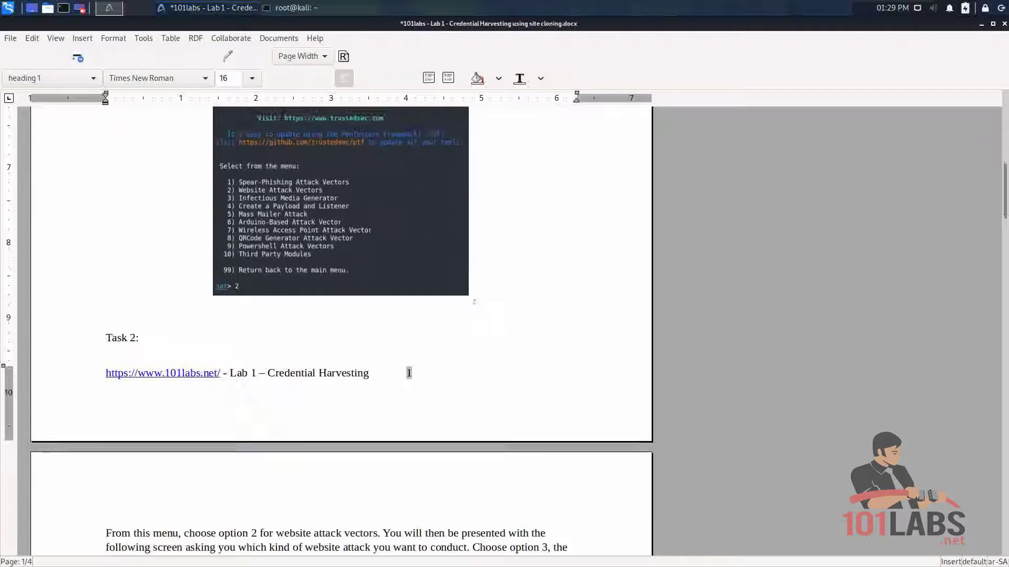
Scroll through the Task 2 instructions in the lab guide.
{"action": "scroll", "scroll_direction": "down", "scroll_amount": 3}
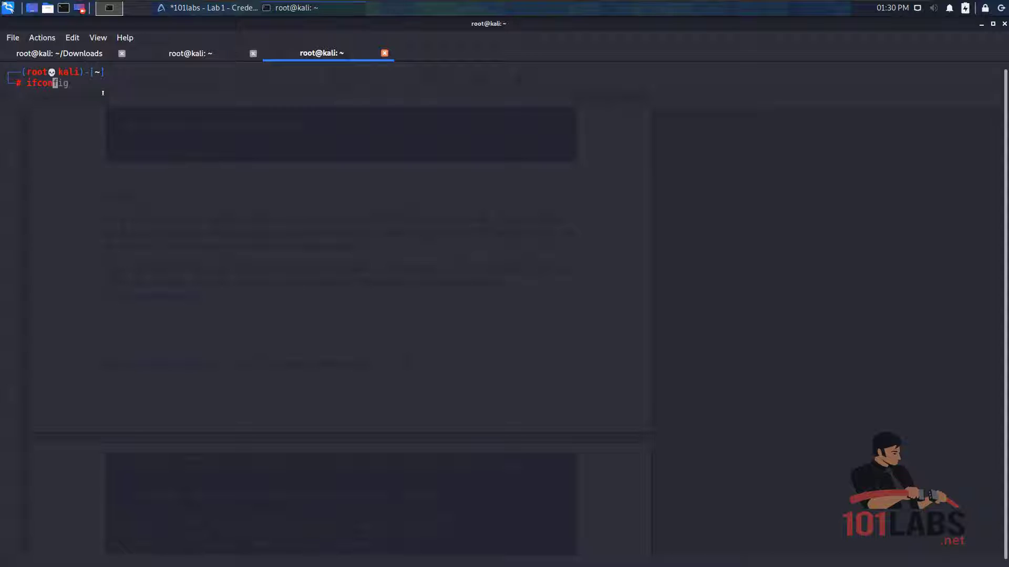
Run ifconfig, copy the eth0 address 192.168.71.129 and enter it as the harvester POST-back IP.
{"action": "key", "text": "Return"}
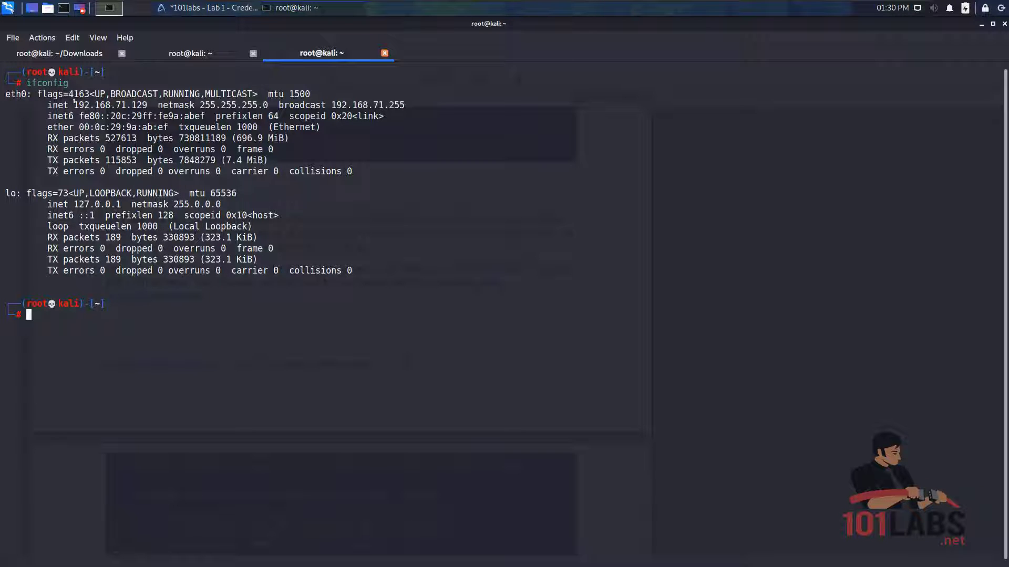
{"action": "double_click", "coordinate": [109, 105]}
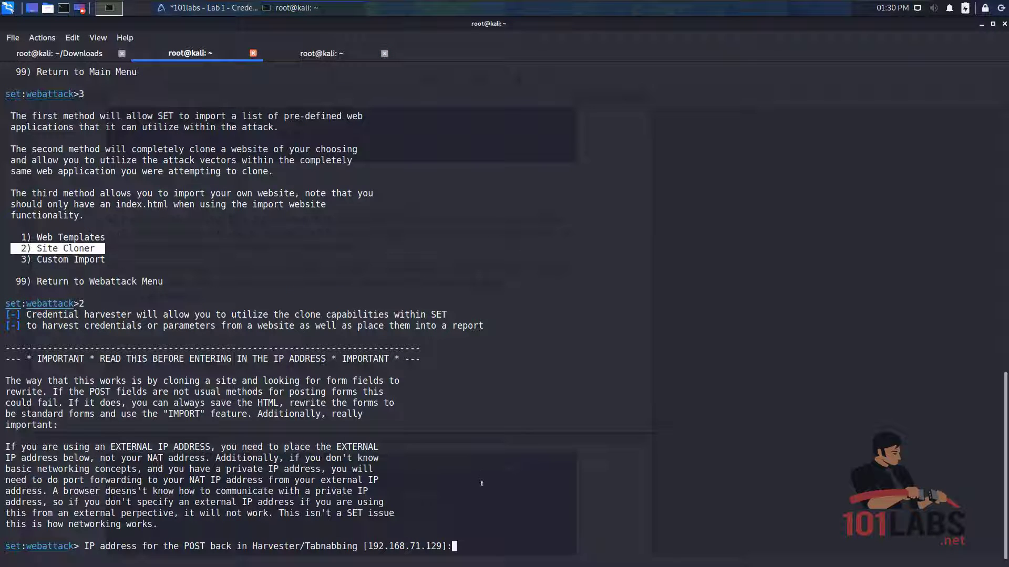
{"action": "type", "text": "192.168.71.129"}
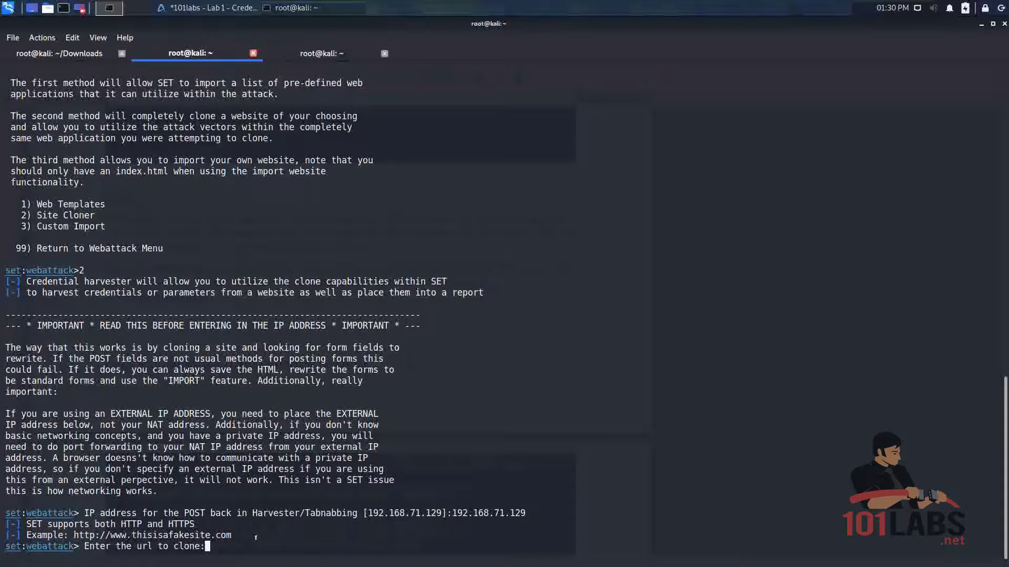
{"action": "type", "text": "https://faceb"}
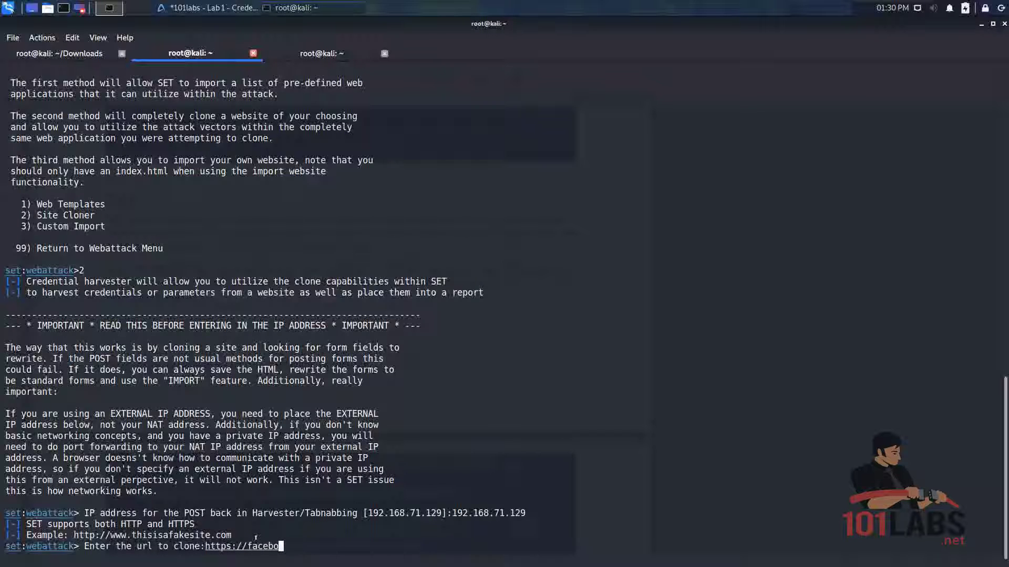
{"action": "type", "text": "ok.com"}
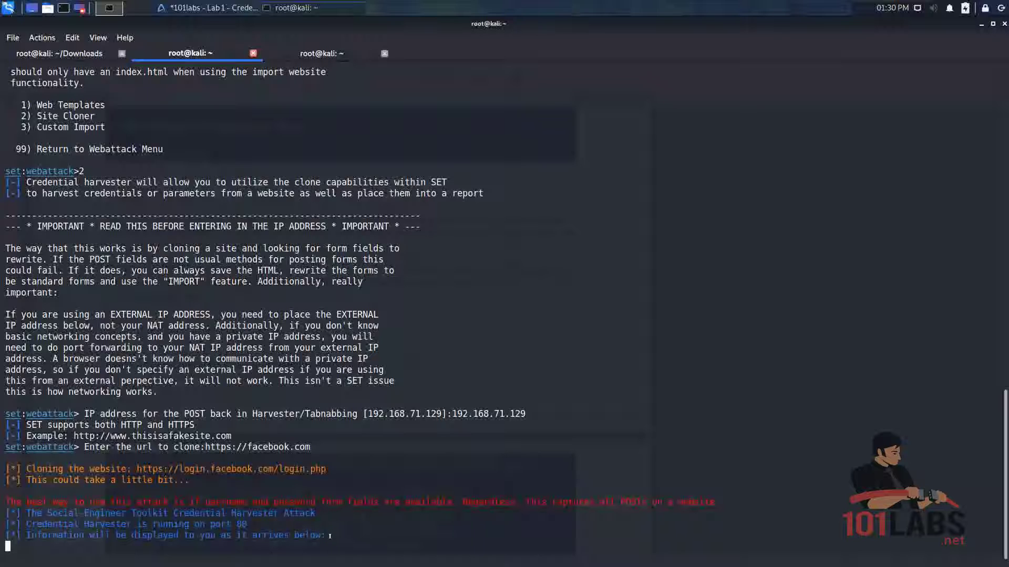
{"action": "double_click", "coordinate": [313, 535]}
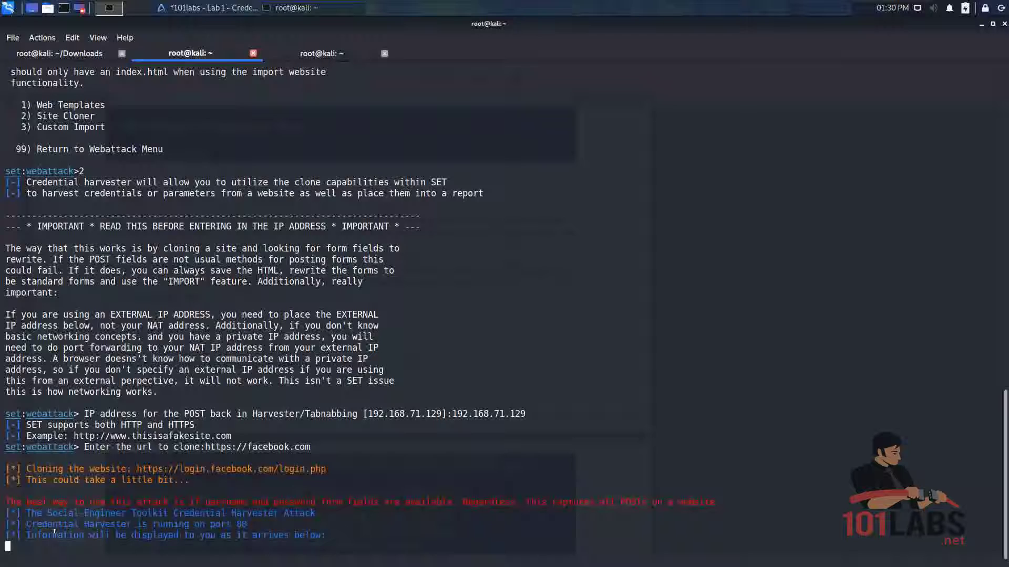
{"action": "left_click_drag", "start_coordinate": [25, 535], "coordinate": [238, 535]}
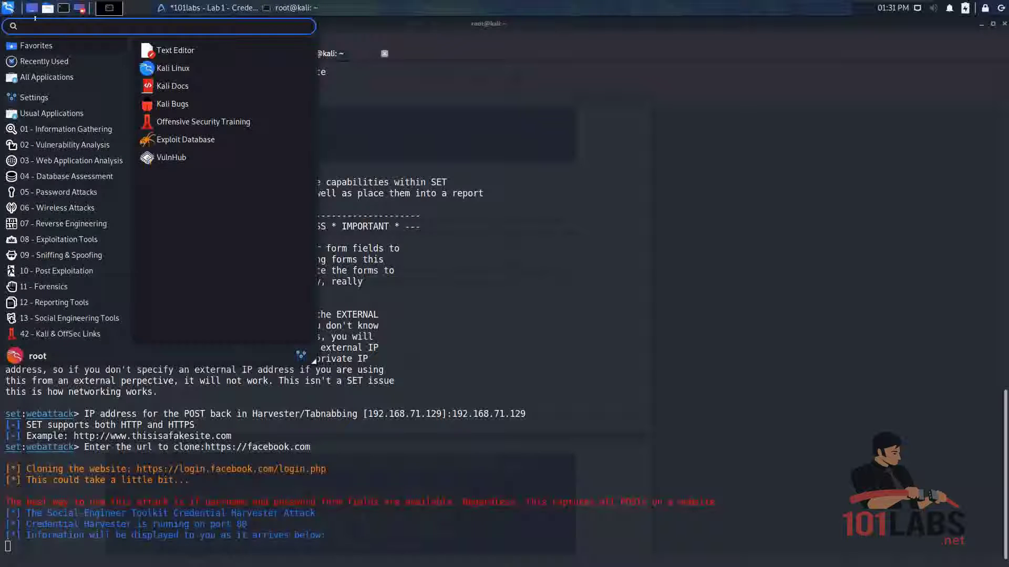
Launch Firefox, browse to 192.168.71.129 and accept the cookie notice on the cloned page.
{"action": "type", "text": "firefox"}
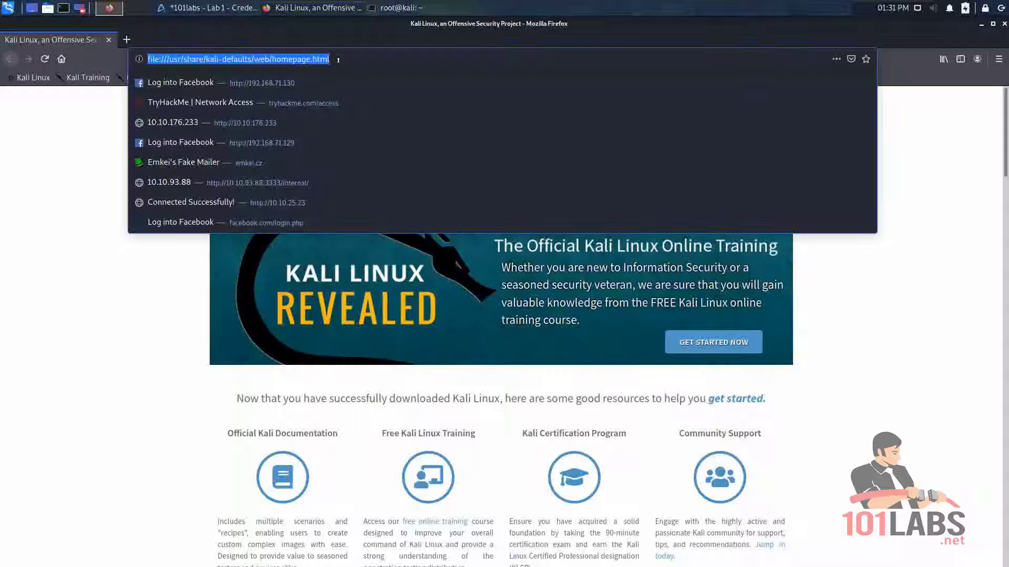
{"action": "type", "text": "192.168.71.129"}
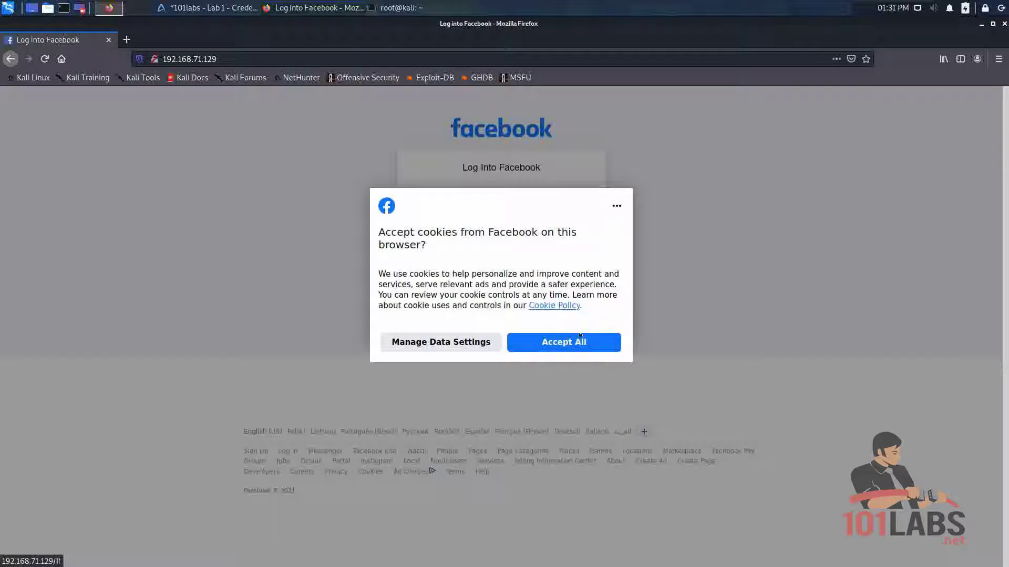
{"action": "left_click", "coordinate": [563, 342]}
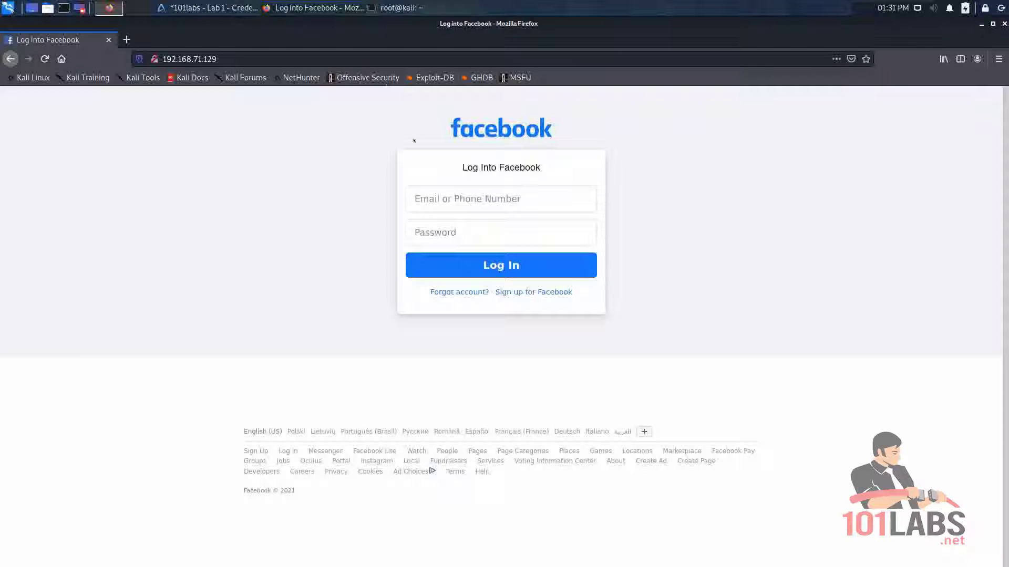
{"action": "mouse_move", "coordinate": [380, 276]}
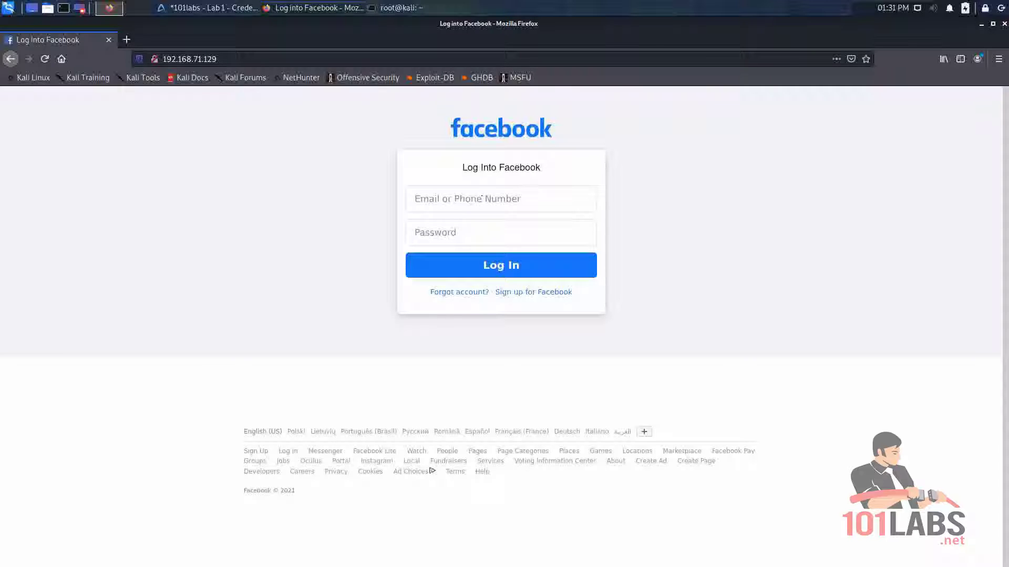
{"action": "type", "text": "hello@example.com"}
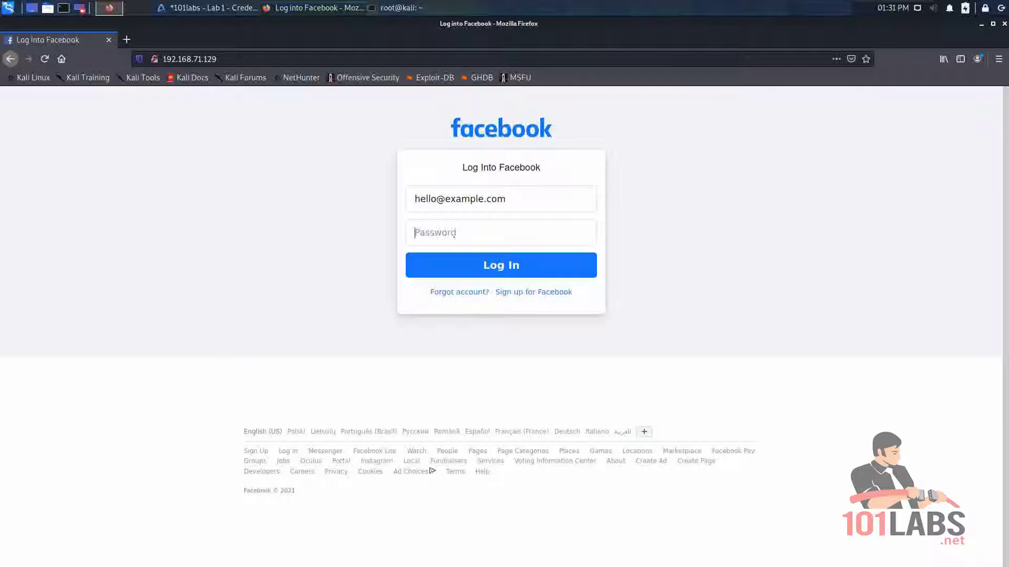
{"action": "type", "text": "password"}
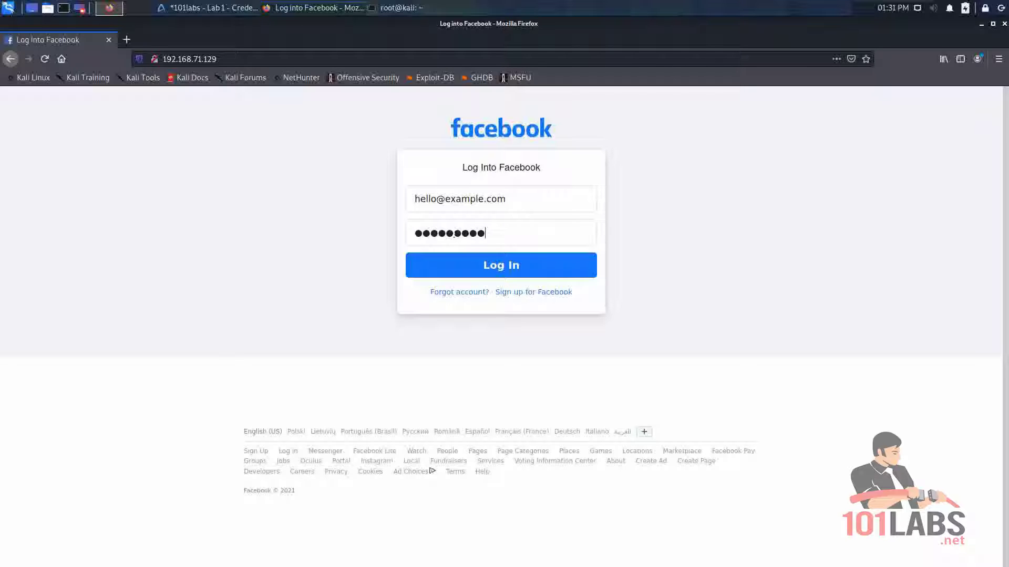
{"action": "left_click", "coordinate": [500, 265]}
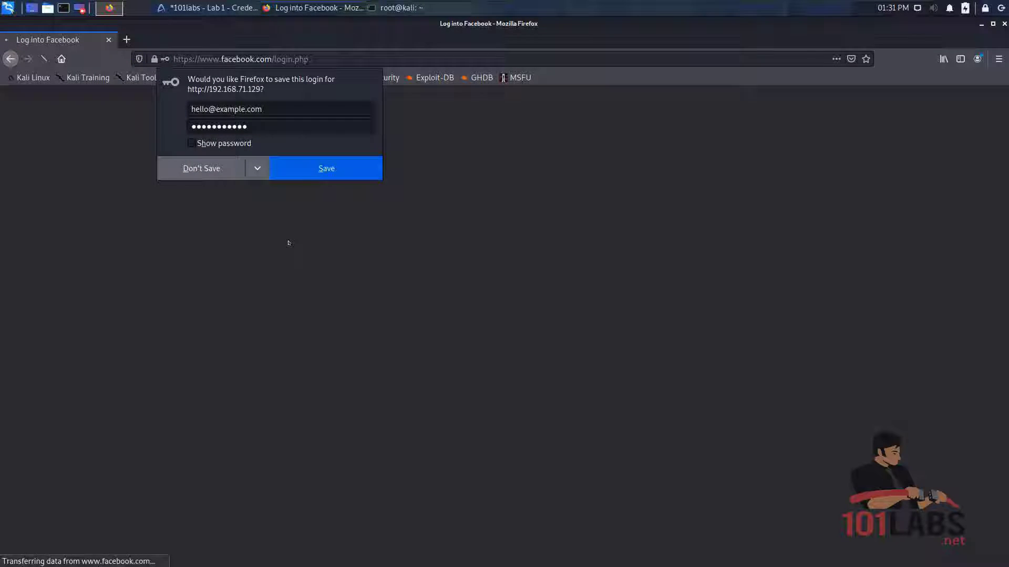
{"action": "left_click", "coordinate": [501, 199]}
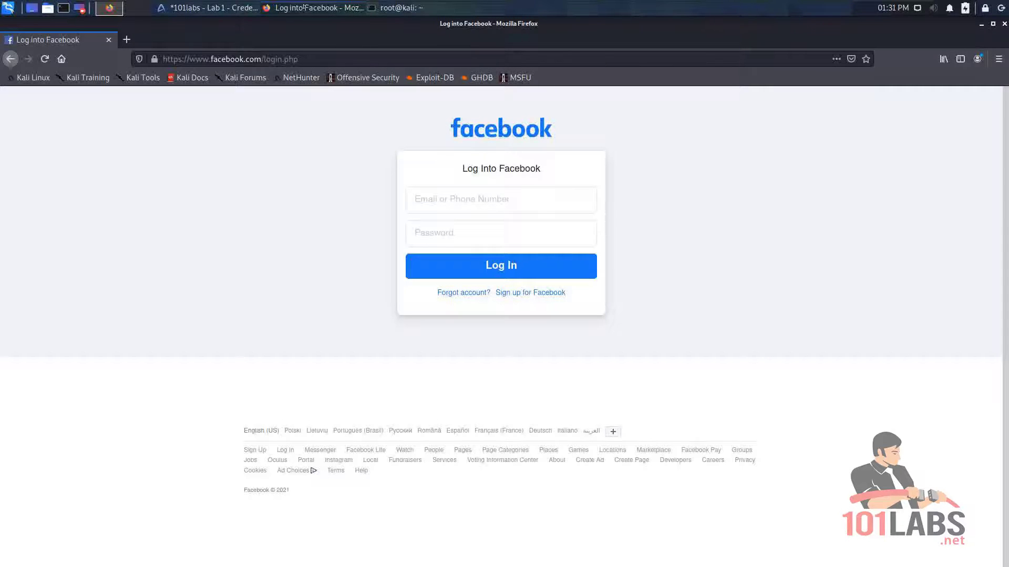
{"action": "left_click", "coordinate": [399, 7]}
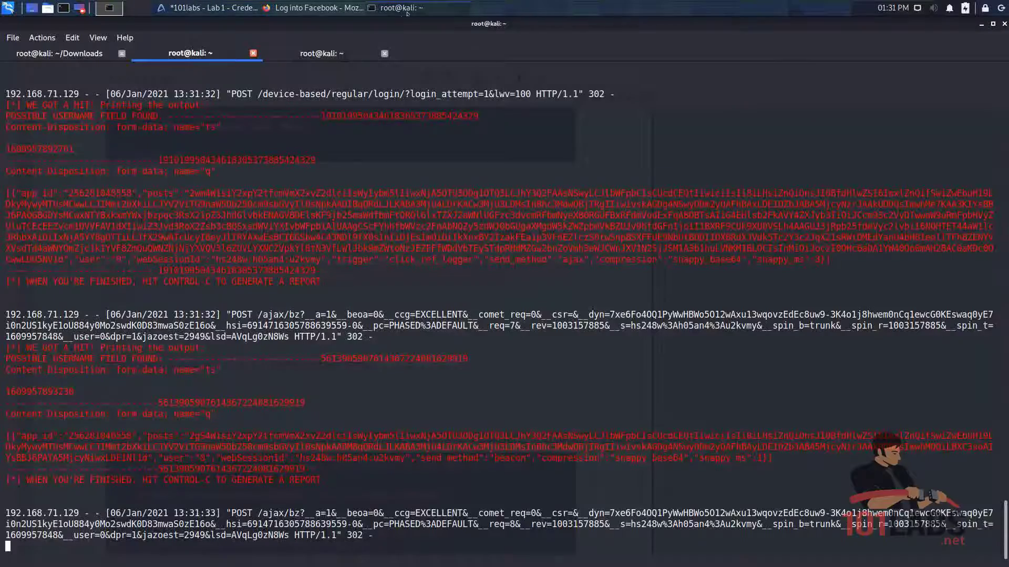
{"action": "scroll", "scroll_direction": "down", "scroll_amount": 3}
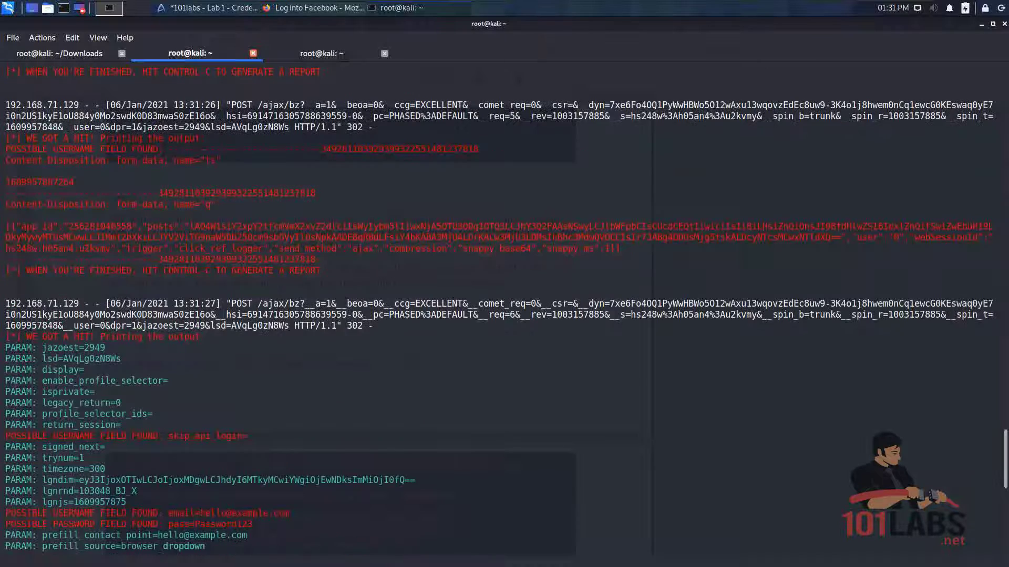
{"action": "scroll", "scroll_direction": "down", "scroll_amount": 3}
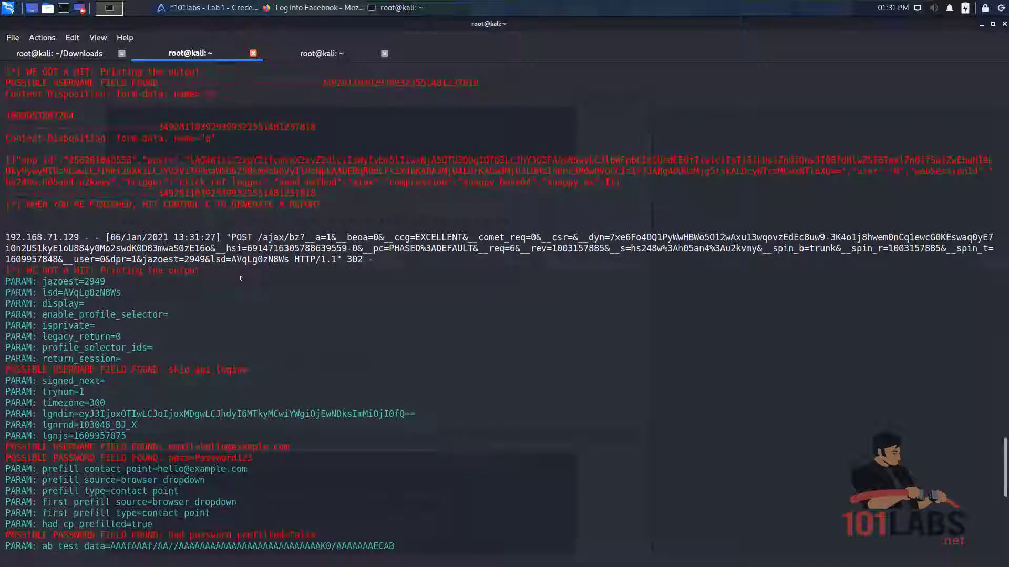